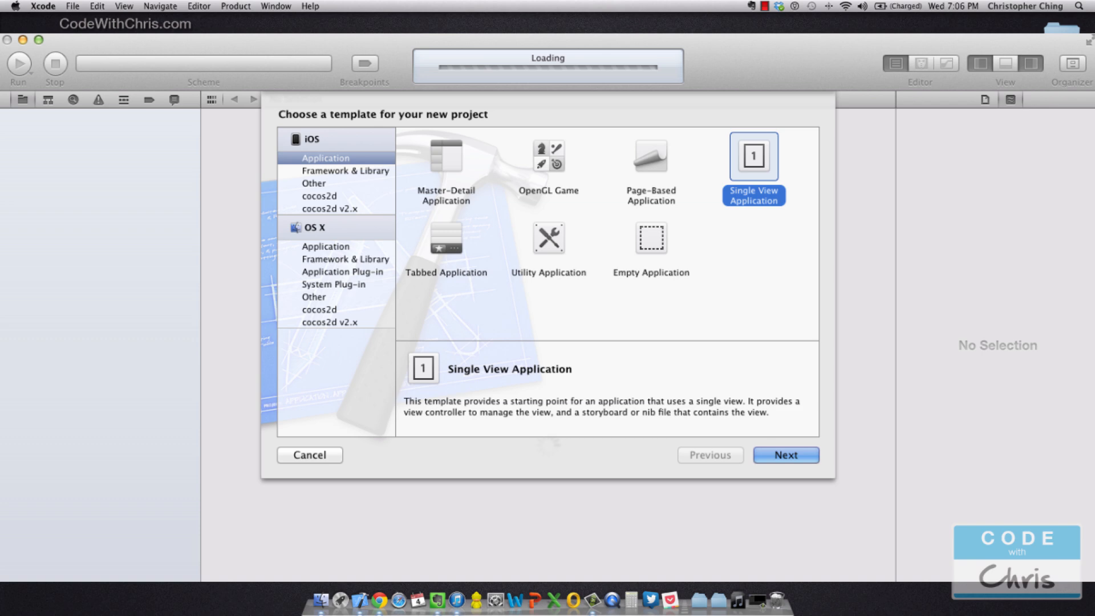
Step: Proceed with the Single View Application template to create the BlankDemo project
left_click(785, 455)
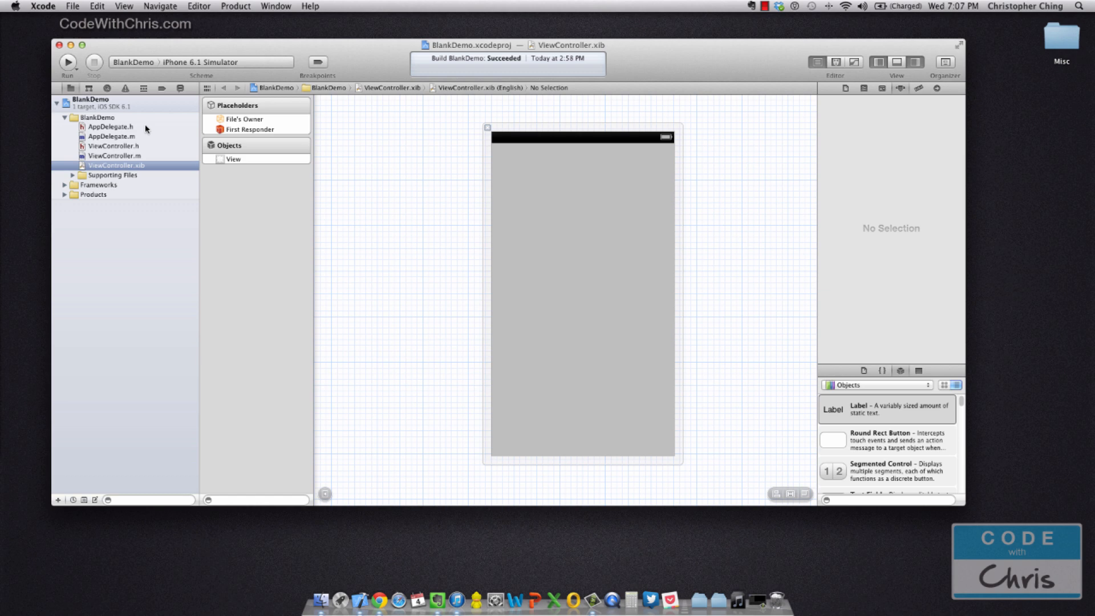
mouse_move(135, 171)
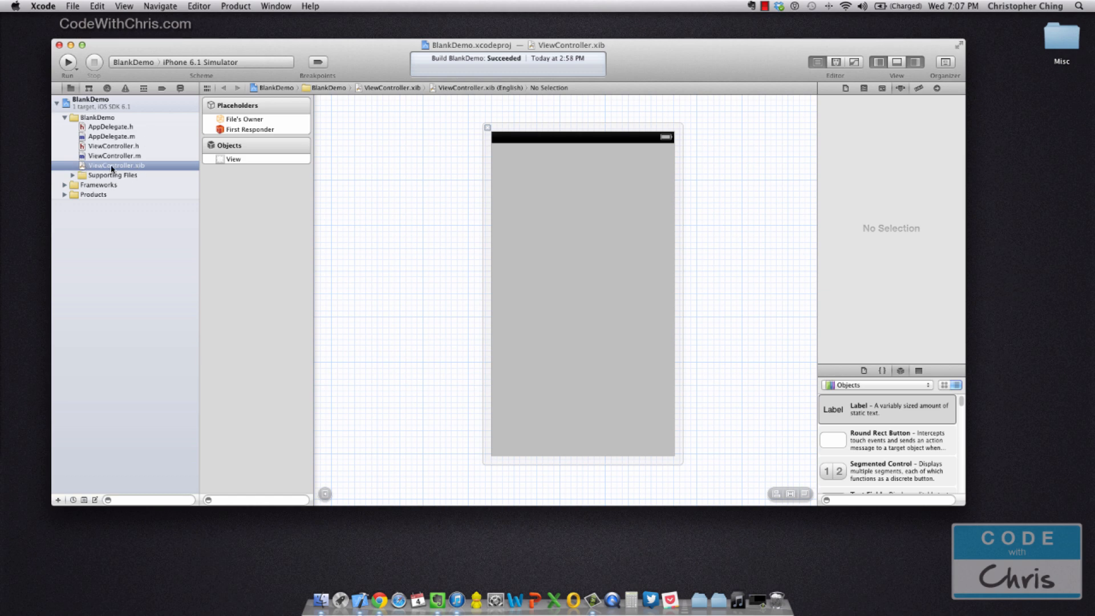
mouse_move(203, 163)
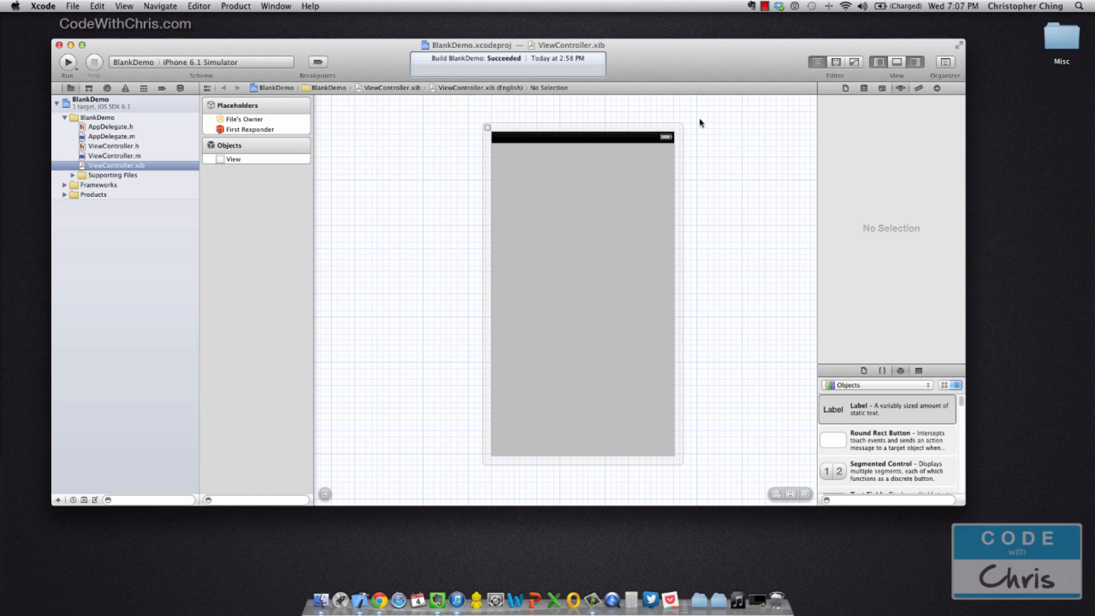
mouse_move(721, 391)
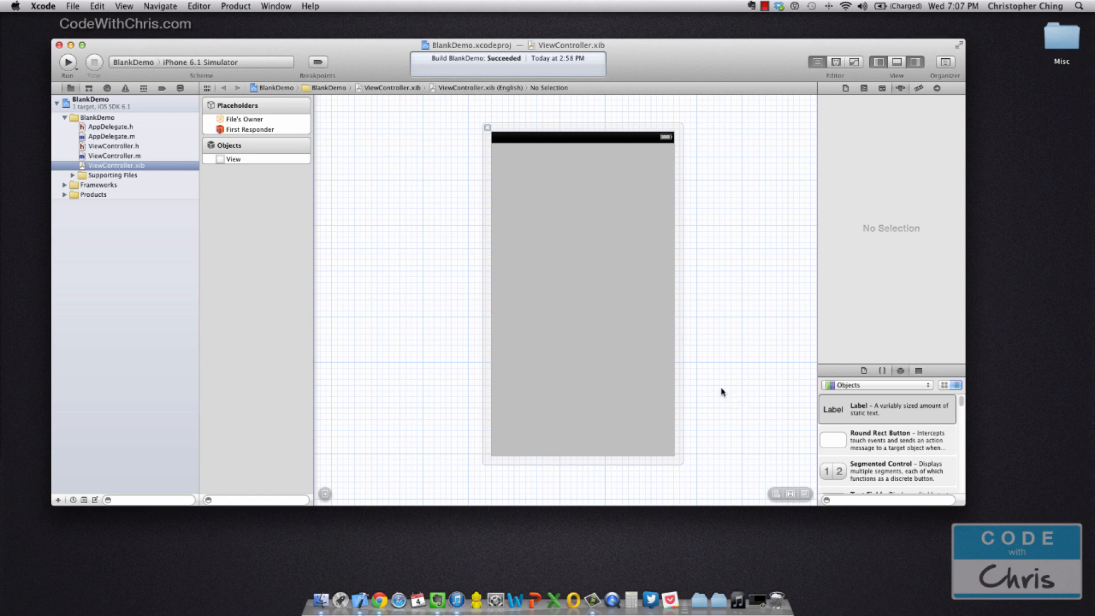
mouse_move(867, 492)
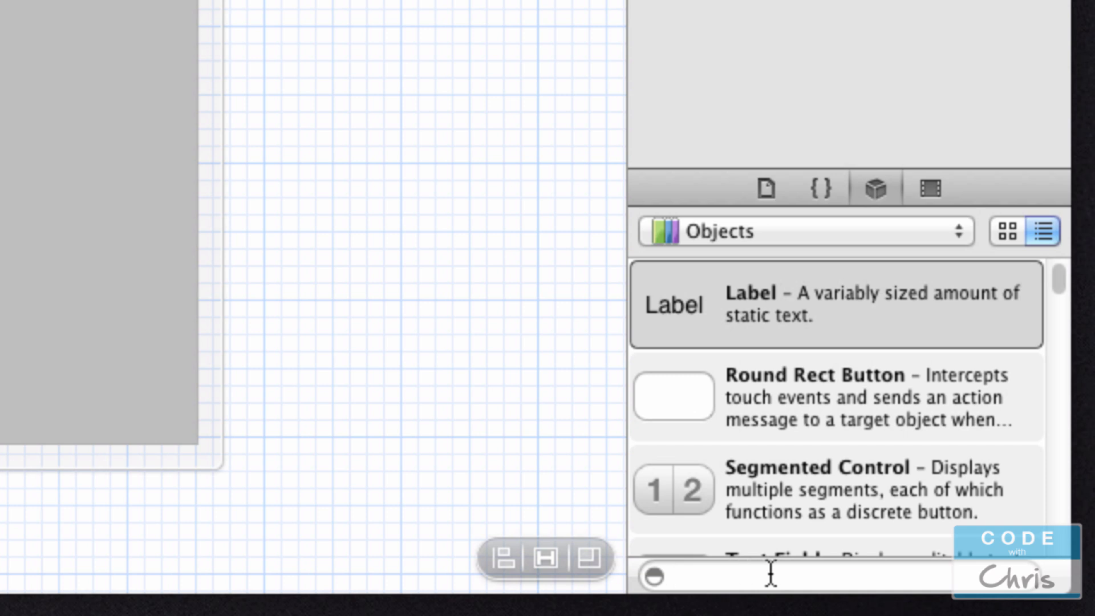
Step: Find the Label in the Object Library ('uilab') and place it centred horizontally near the view's top
type("uilabel")
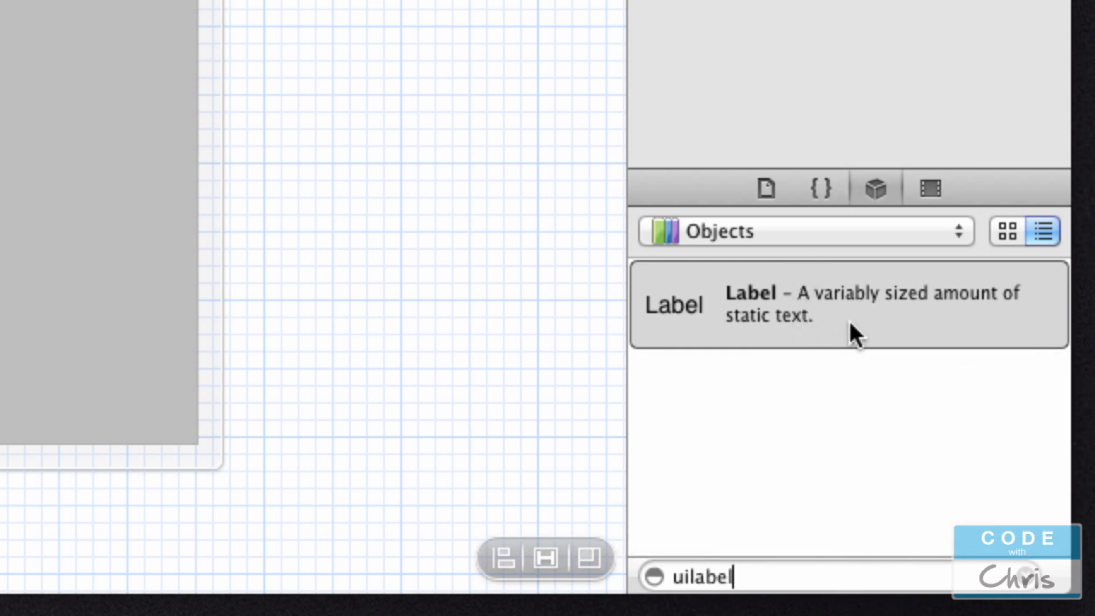
left_click(848, 306)
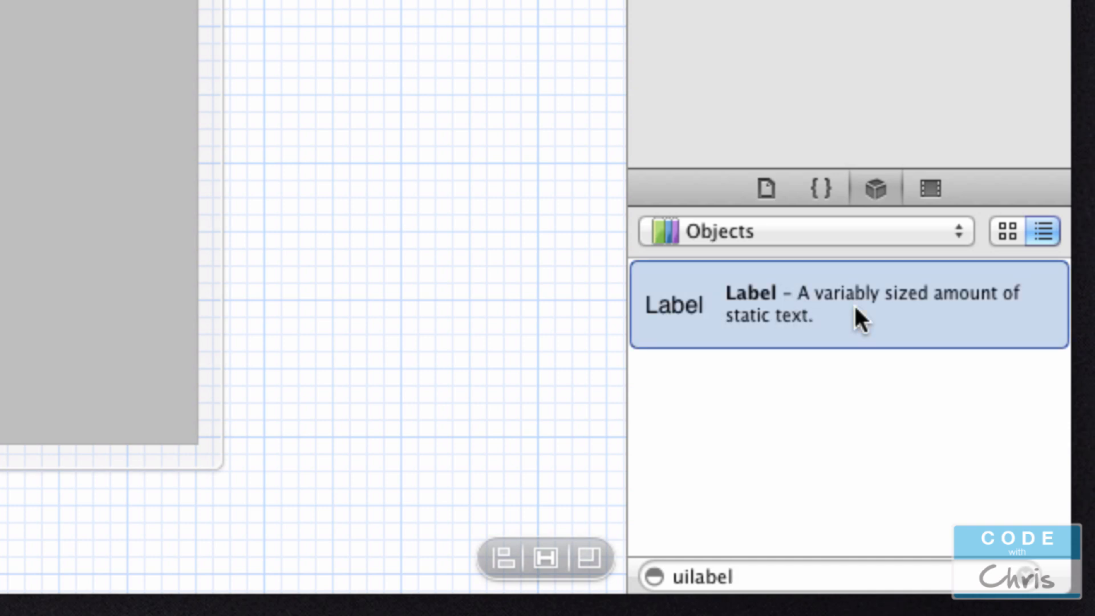
left_click_drag(845, 303, 688, 181)
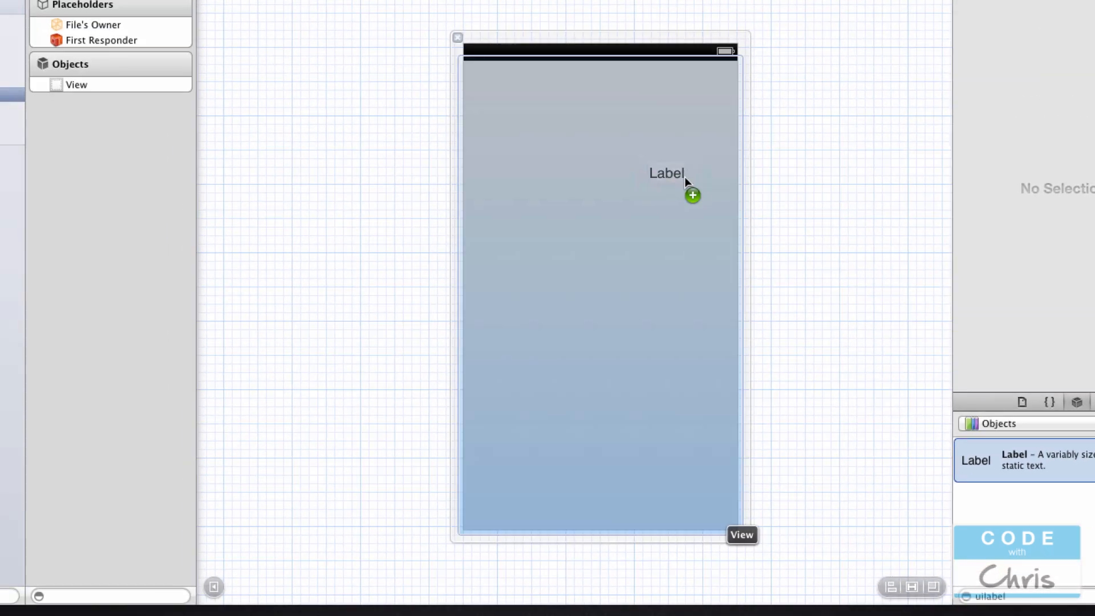
left_click_drag(691, 193, 609, 204)
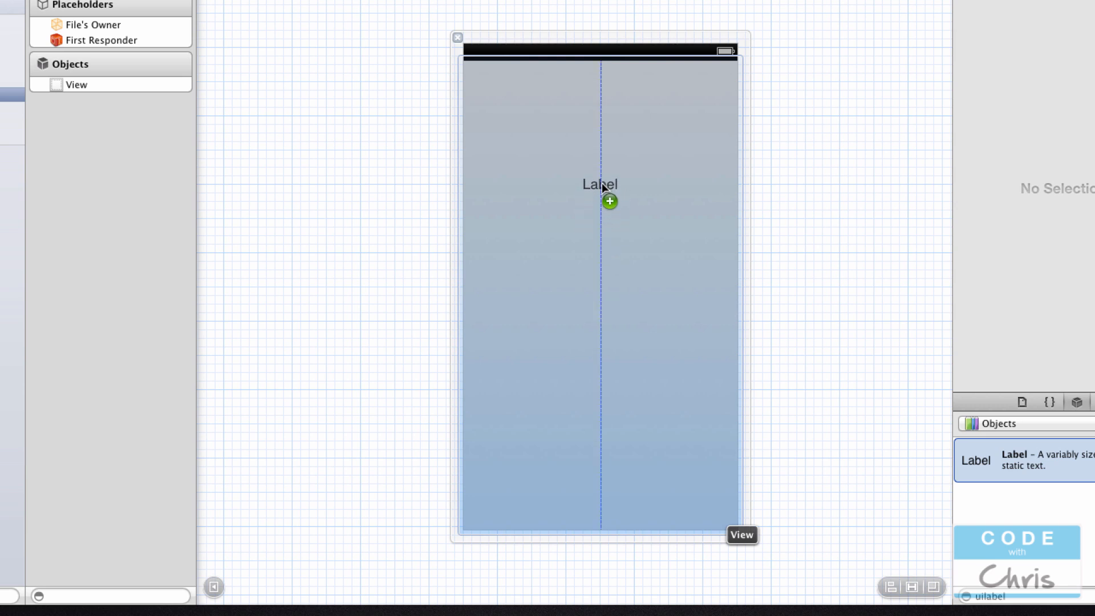
left_click_drag(599, 183, 598, 192)
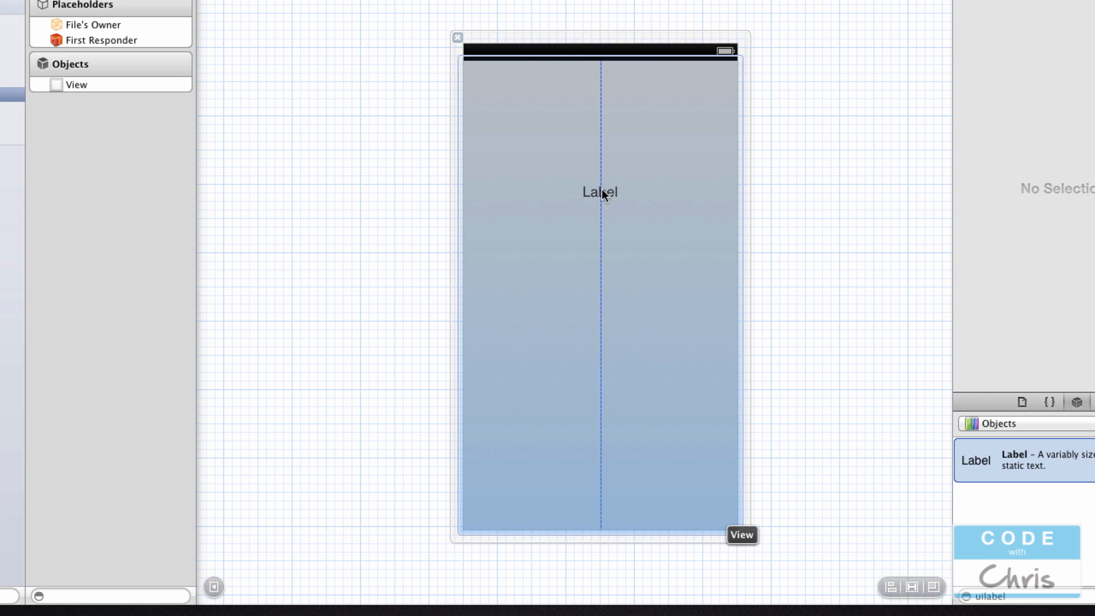
left_click(598, 191)
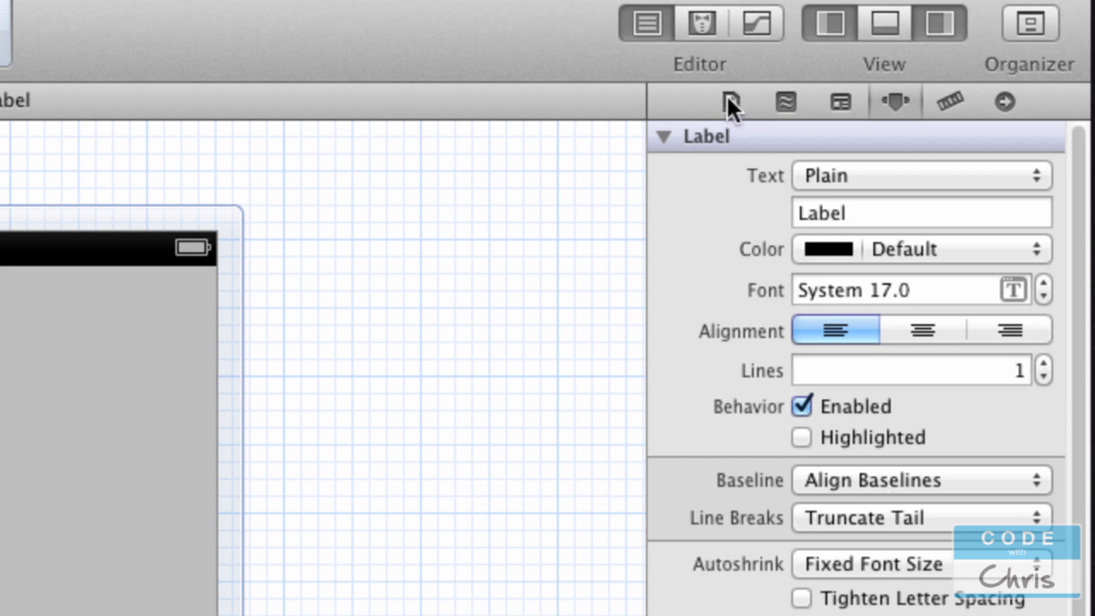
Step: Review the label in the File, Quick Help, Identity, Size and Connections inspectors without changing it
left_click(728, 101)
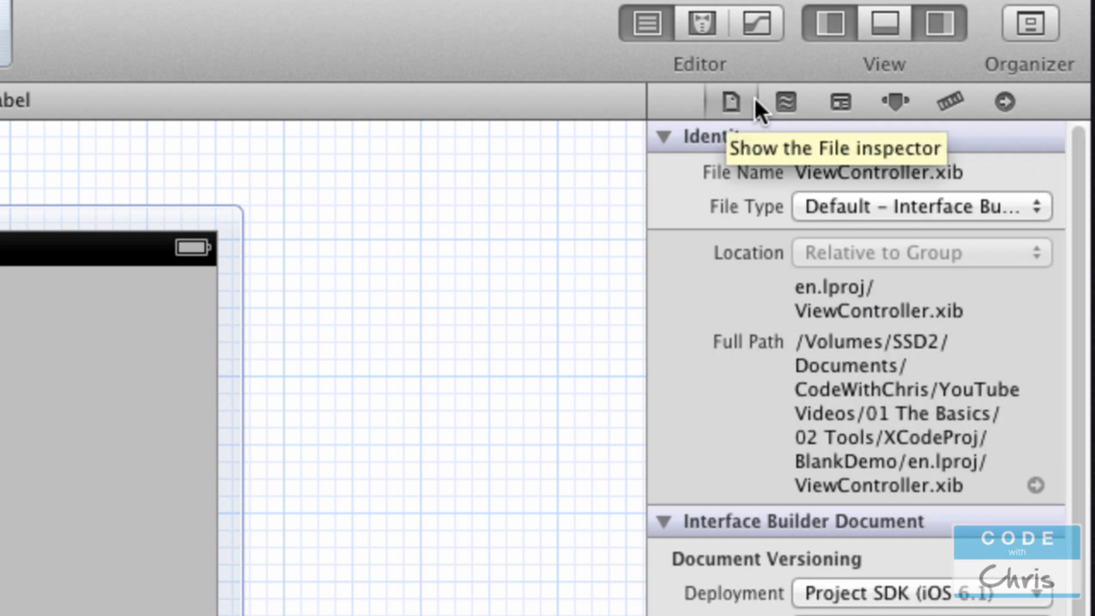
left_click(784, 102)
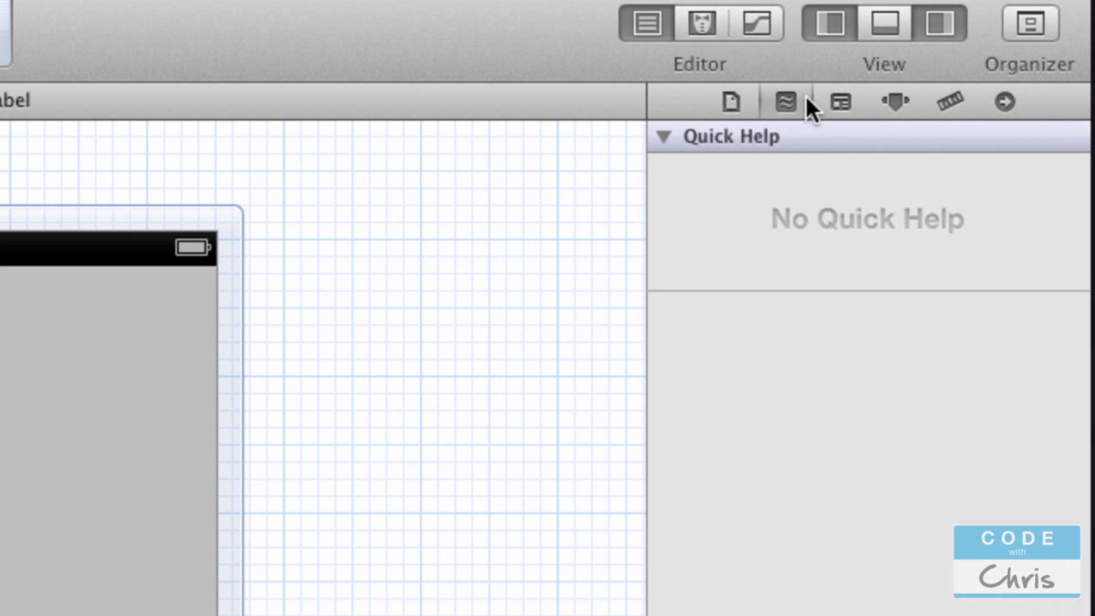
left_click(841, 102)
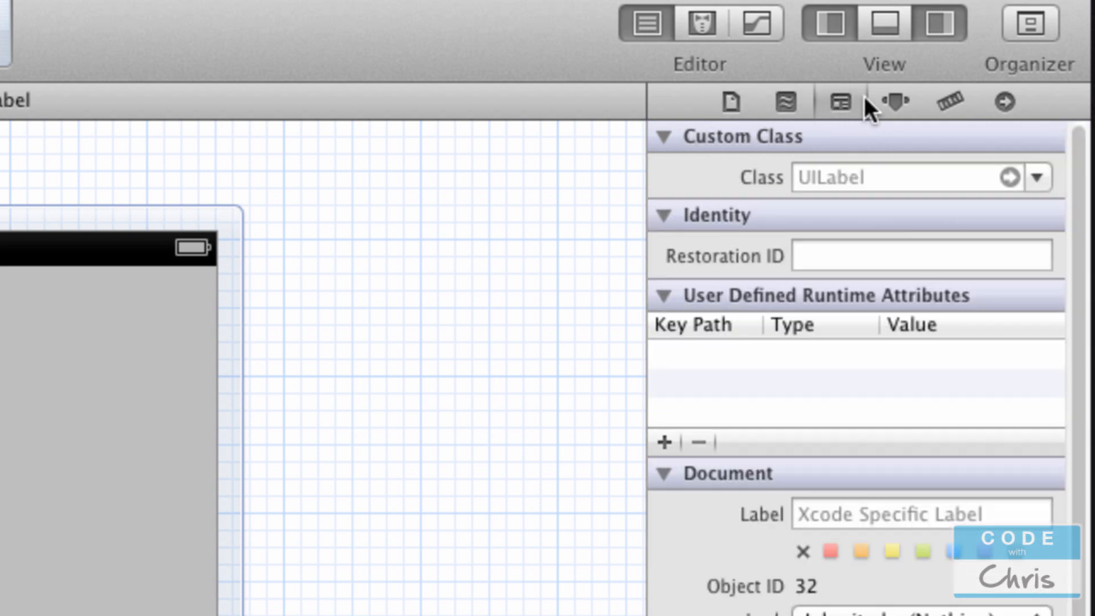
left_click(1004, 101)
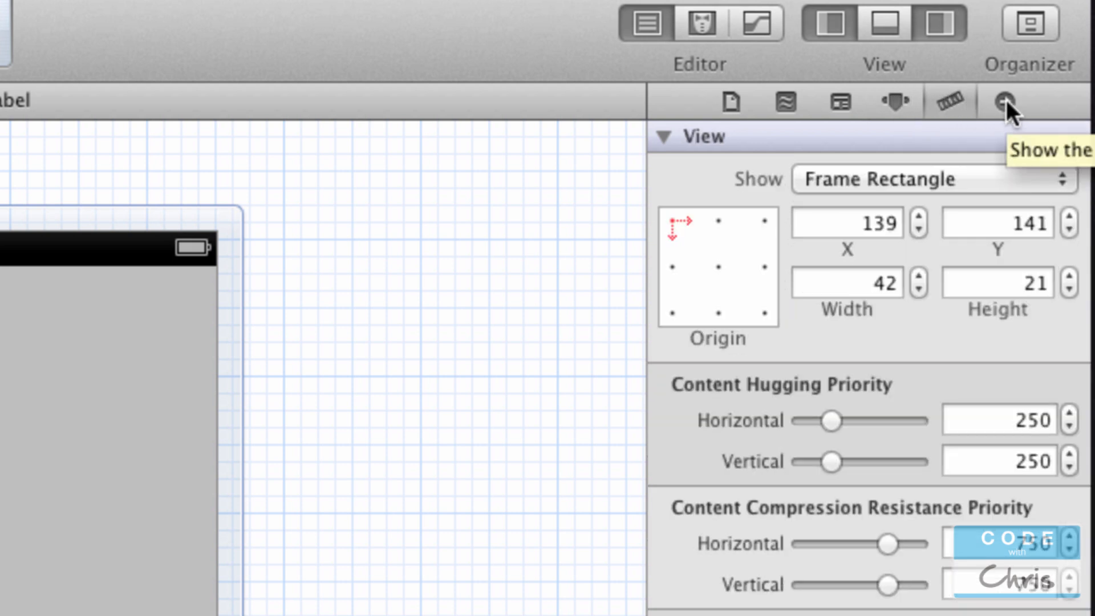
mouse_move(935, 217)
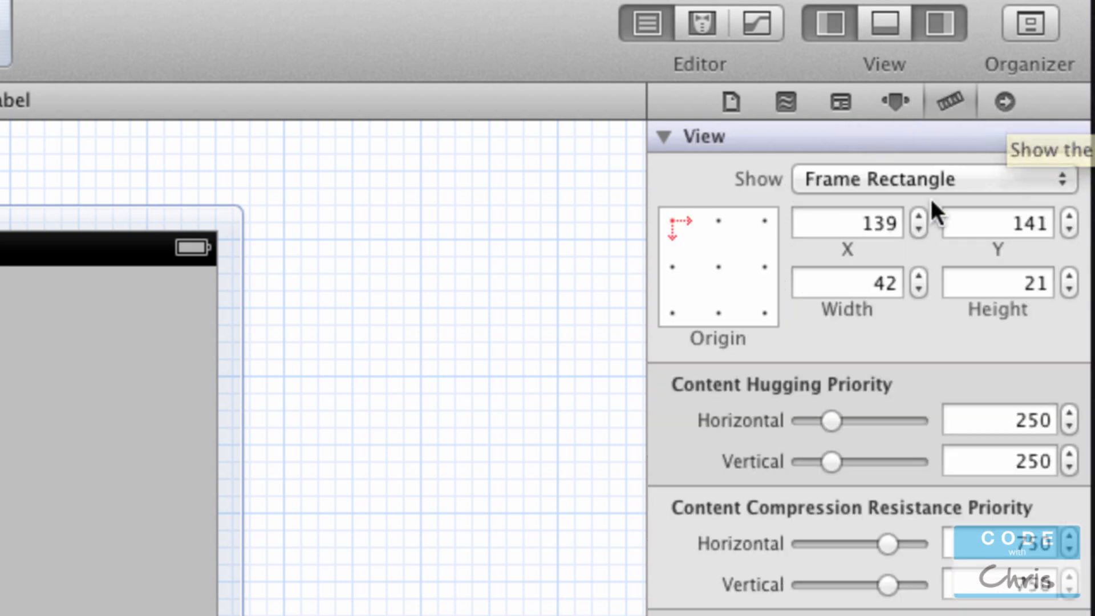
mouse_move(1003, 105)
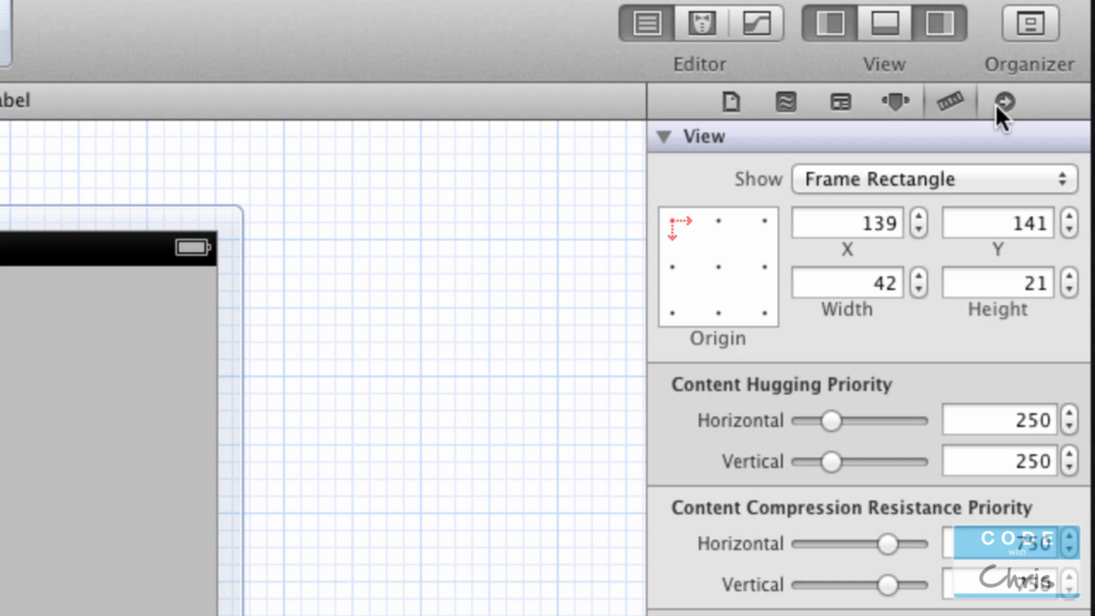
left_click(894, 102)
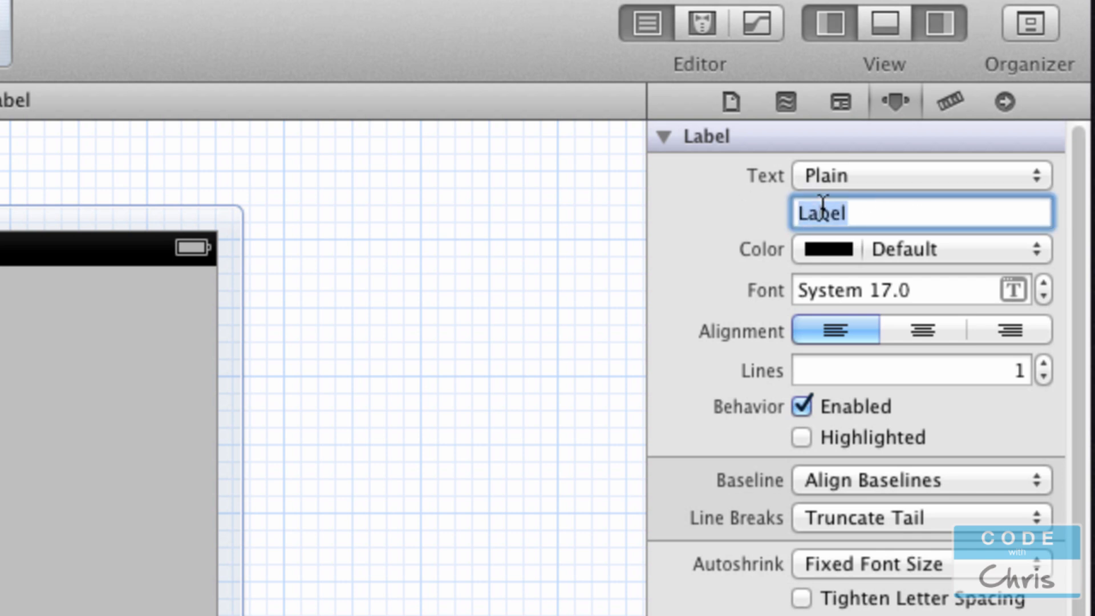
Step: Change the label text to 'Hello World' and widen it so the full text shows, centred
type("Hello Wor")
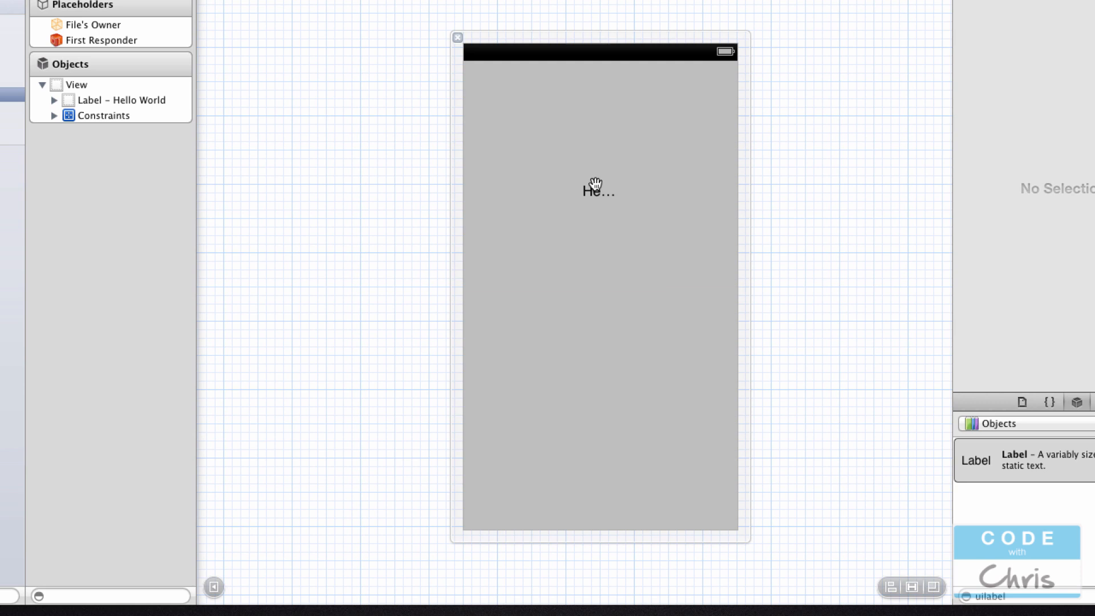
left_click(599, 189)
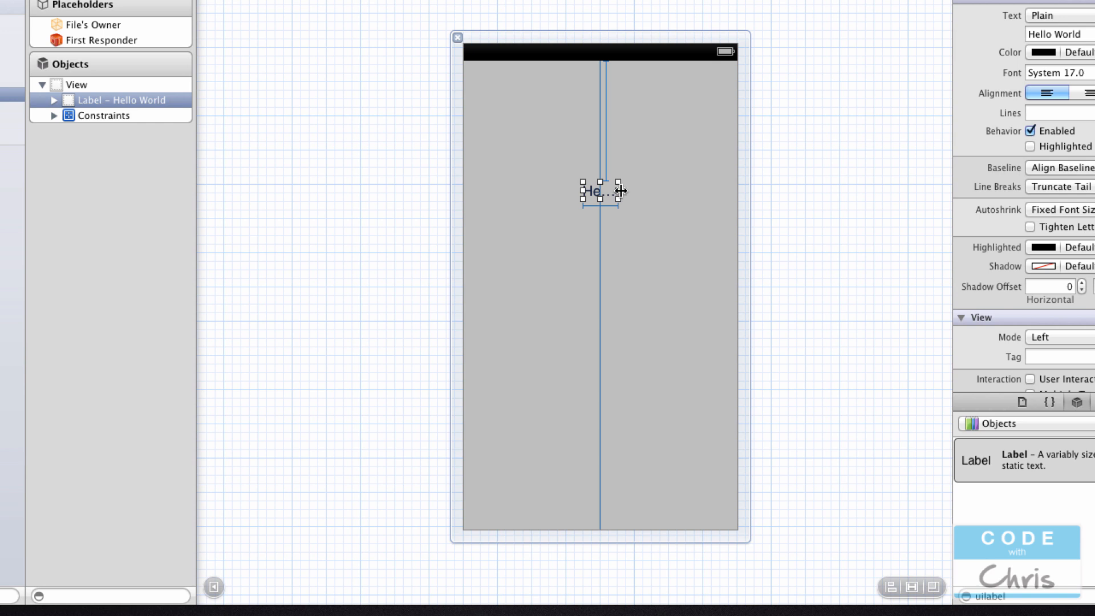
left_click_drag(599, 190, 608, 191)
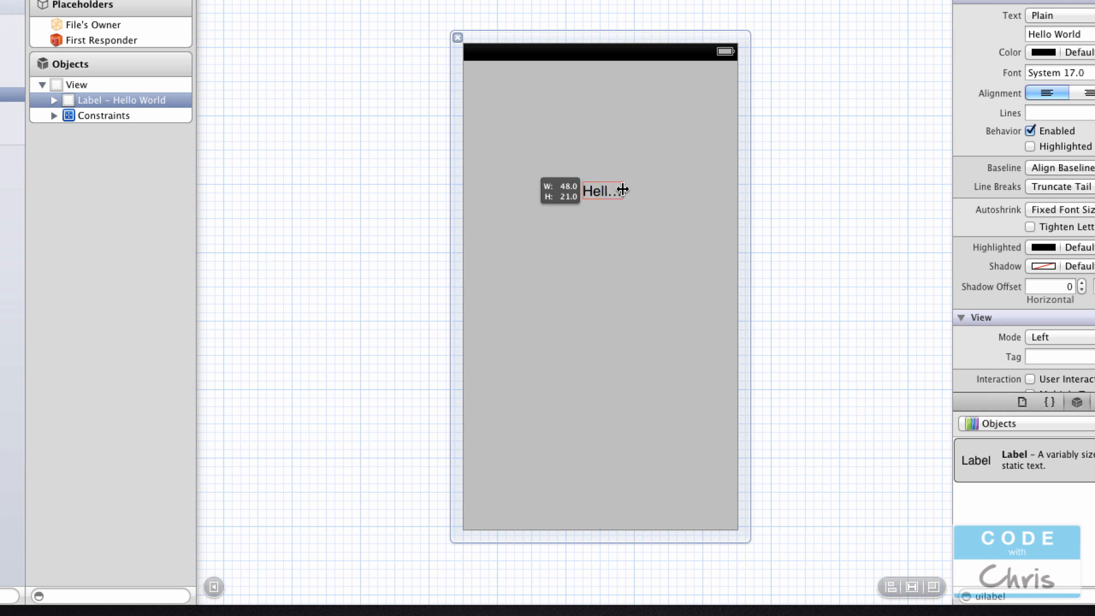
left_click_drag(622, 190, 678, 190)
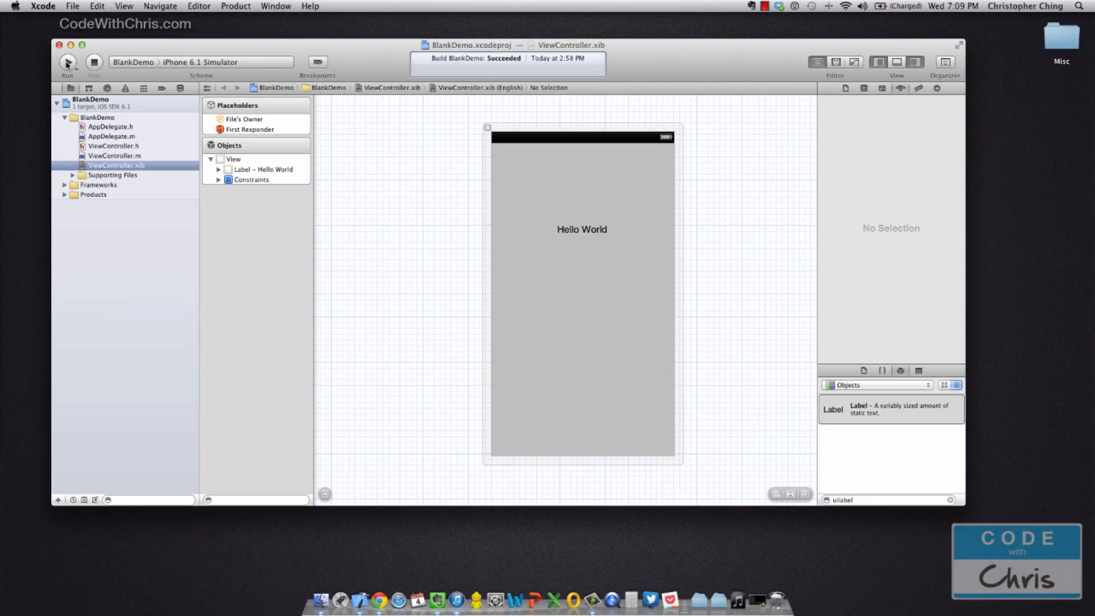
Step: Run BlankDemo in the iPhone 6.1 Simulator showing the Hello World label
left_click(67, 61)
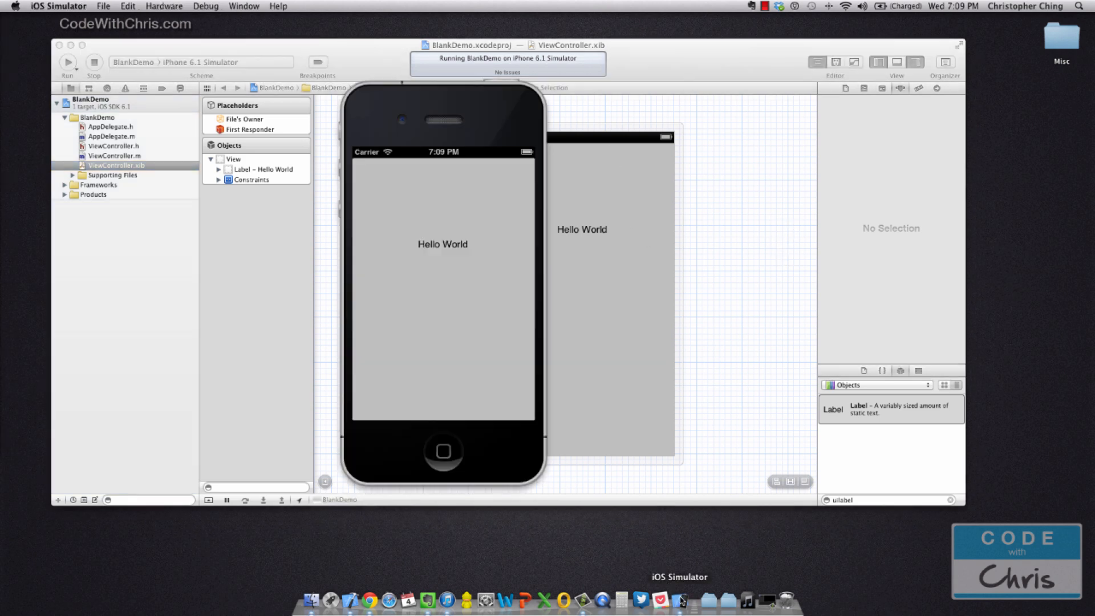
mouse_move(508, 107)
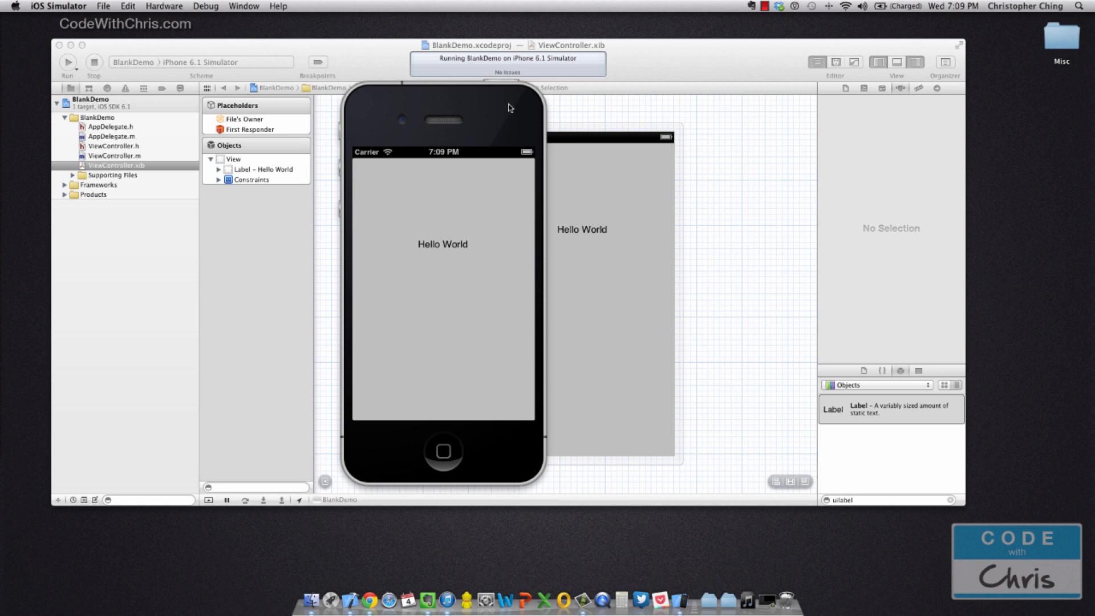
mouse_move(756, 231)
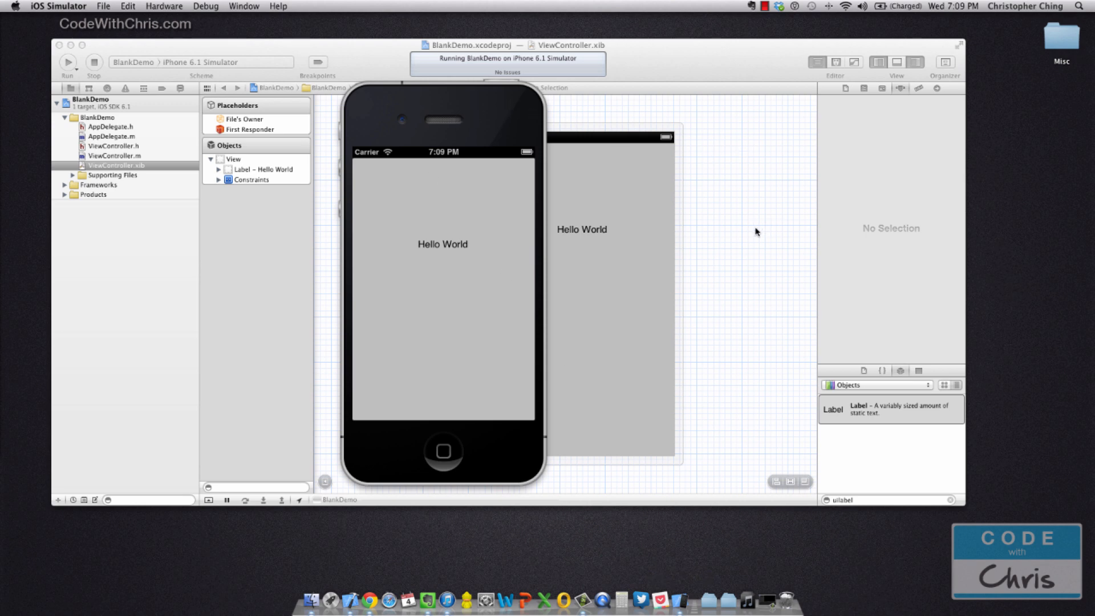
mouse_move(742, 242)
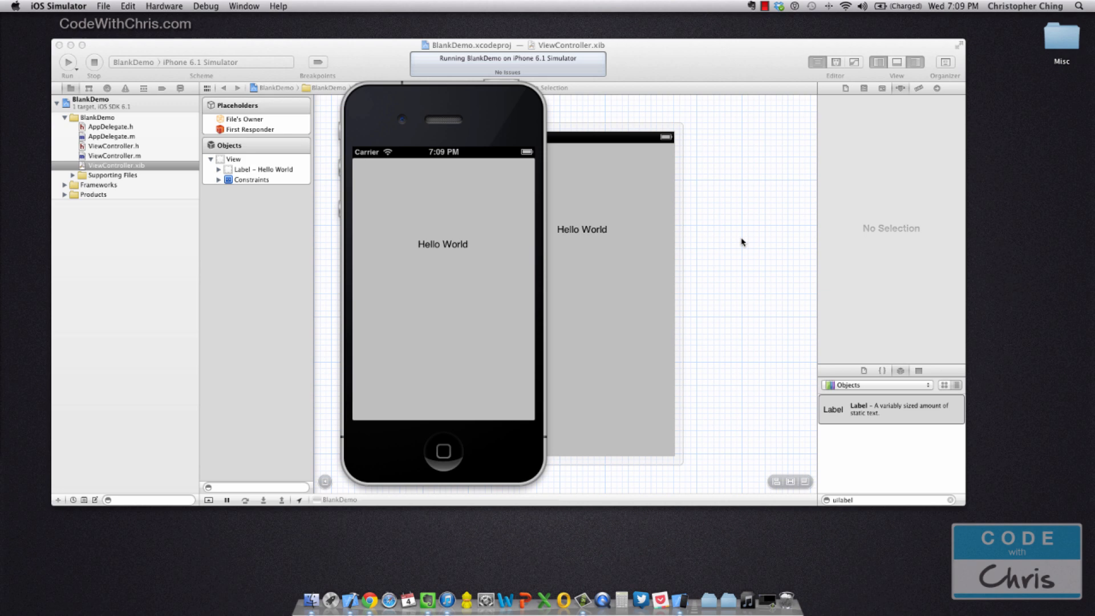
mouse_move(730, 252)
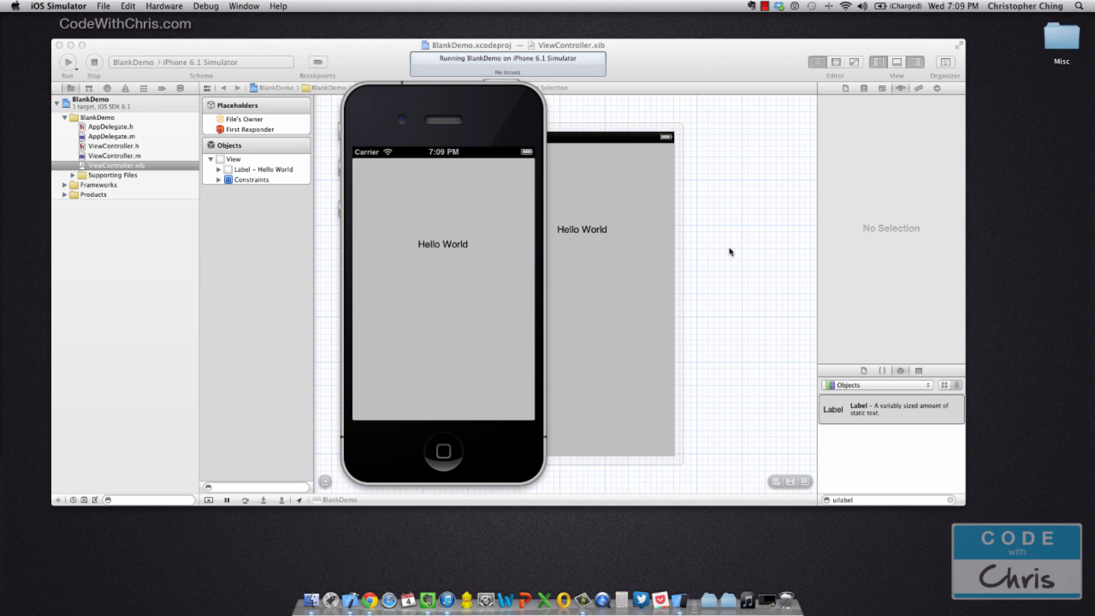
mouse_move(499, 164)
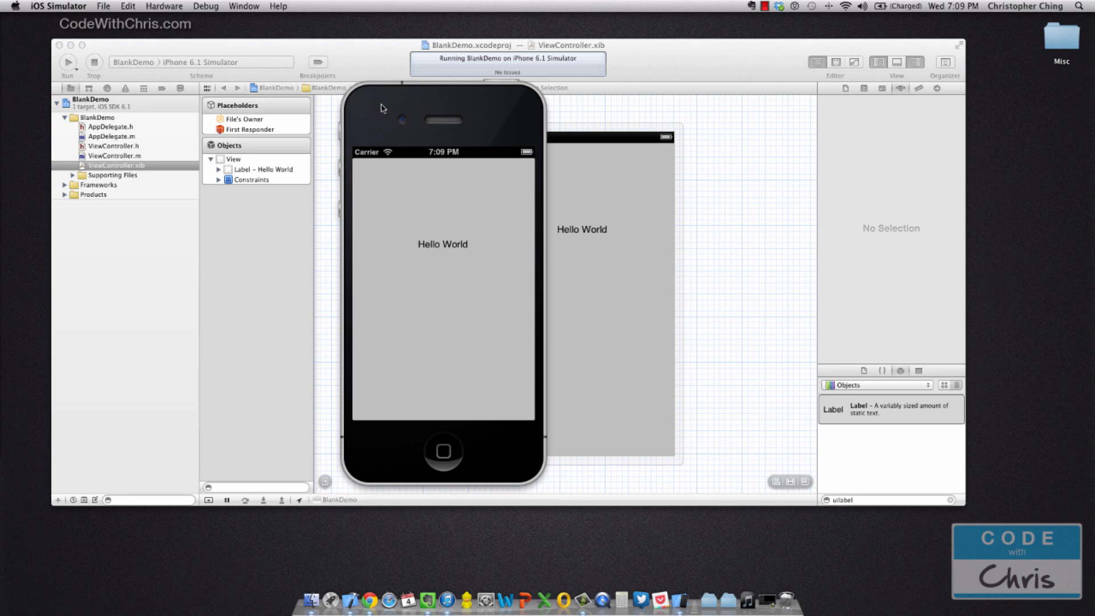
mouse_move(384, 107)
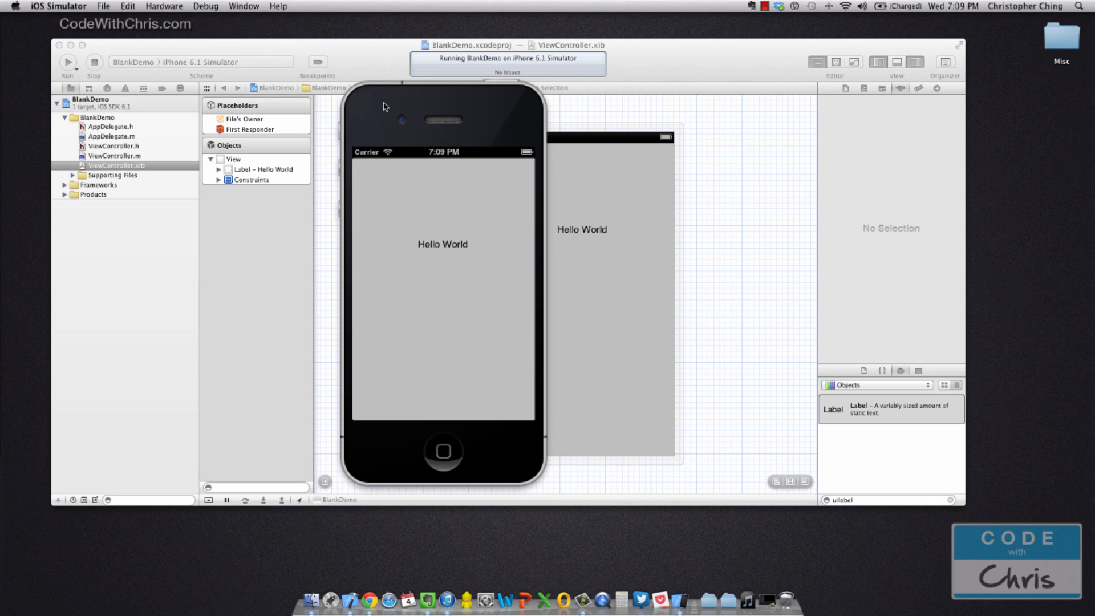
mouse_move(710, 121)
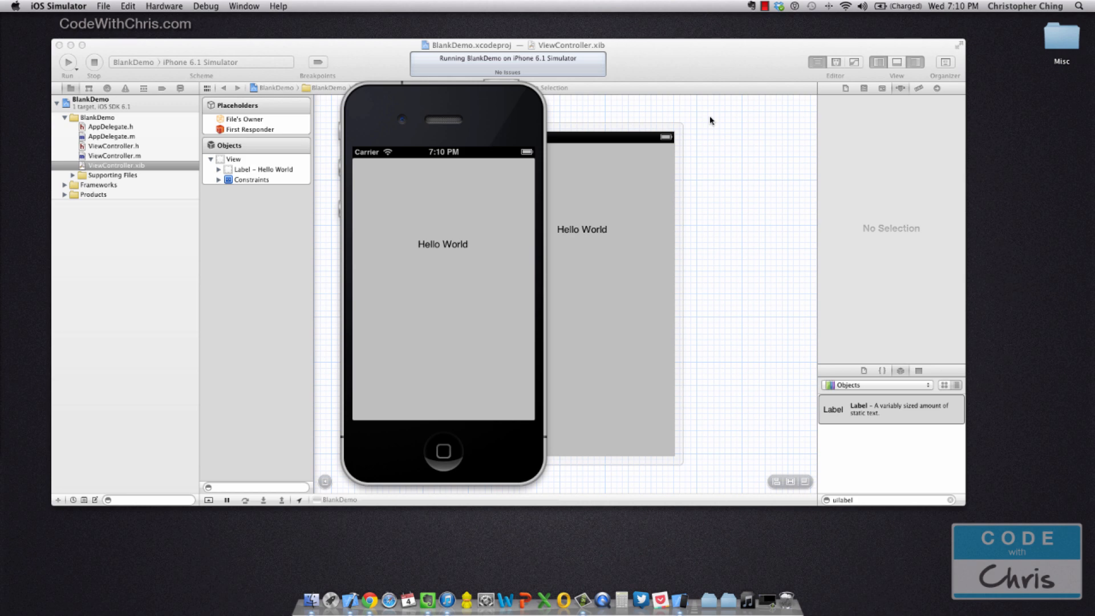
mouse_move(870, 154)
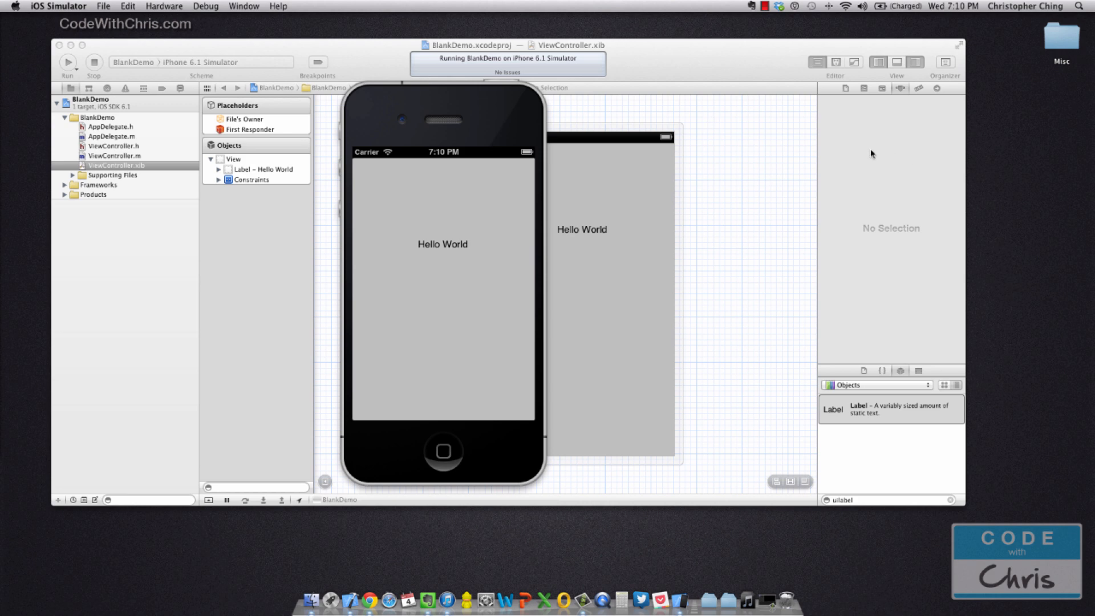